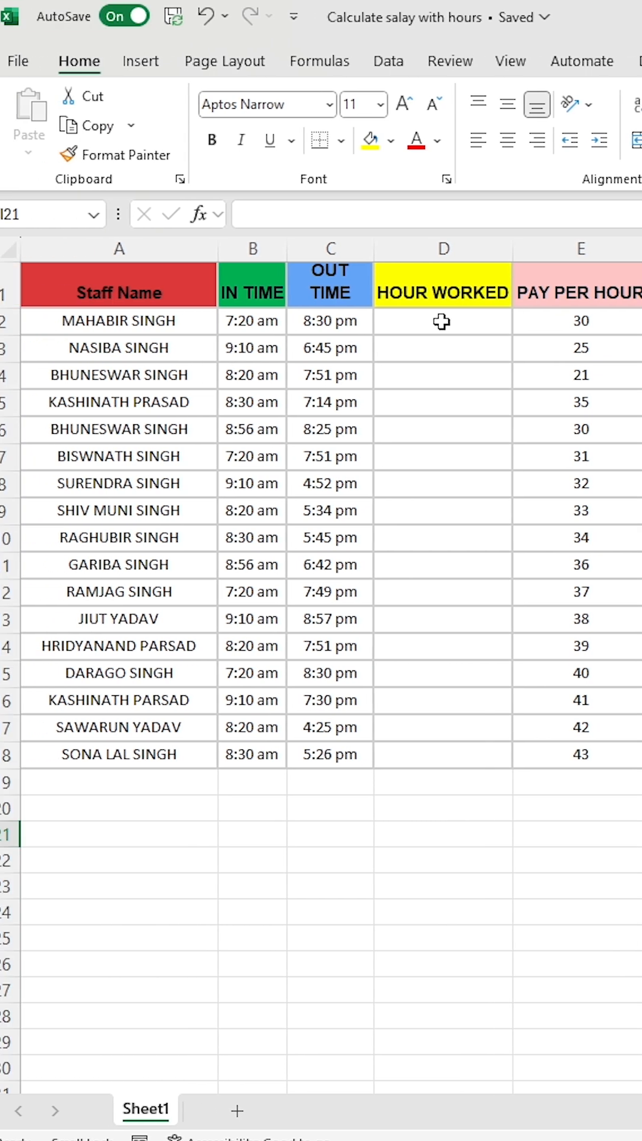
# Enter in D2 the formula =(C2-B2)*24 converting out time minus in time to hours
pyautogui.click(459, 320)
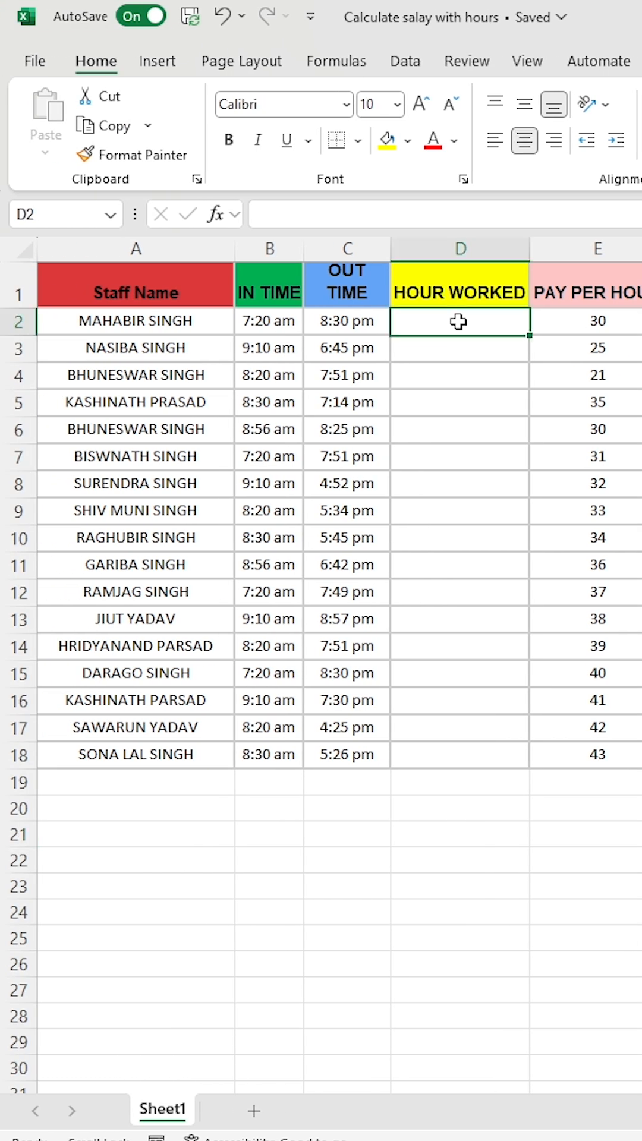
pyautogui.write('=')
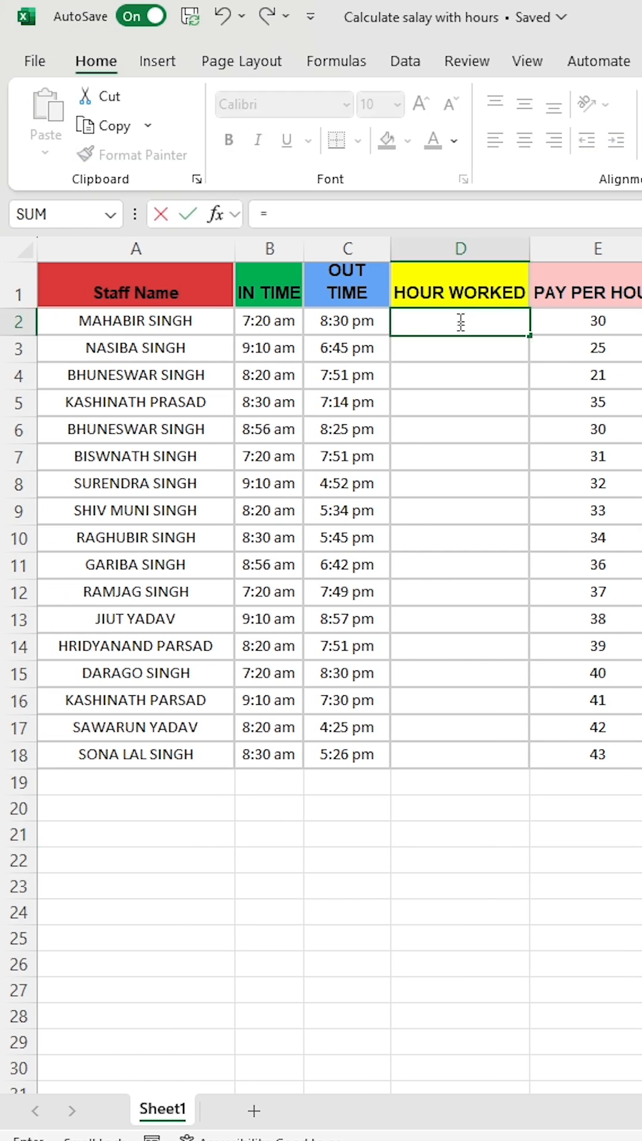
pyautogui.click(346, 321)
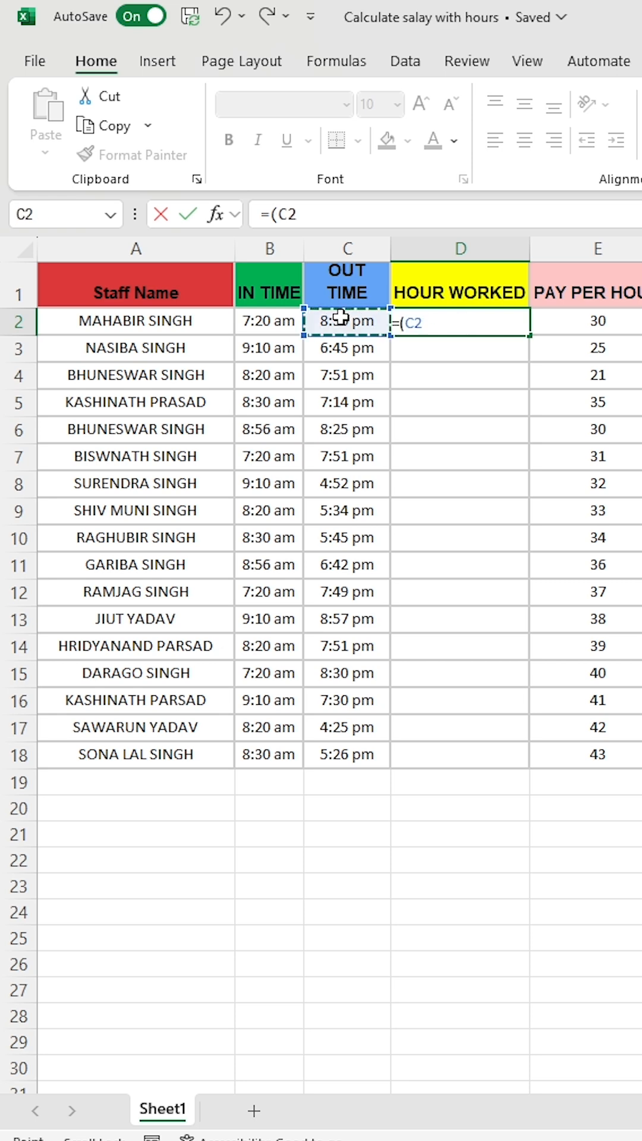
pyautogui.write('-')
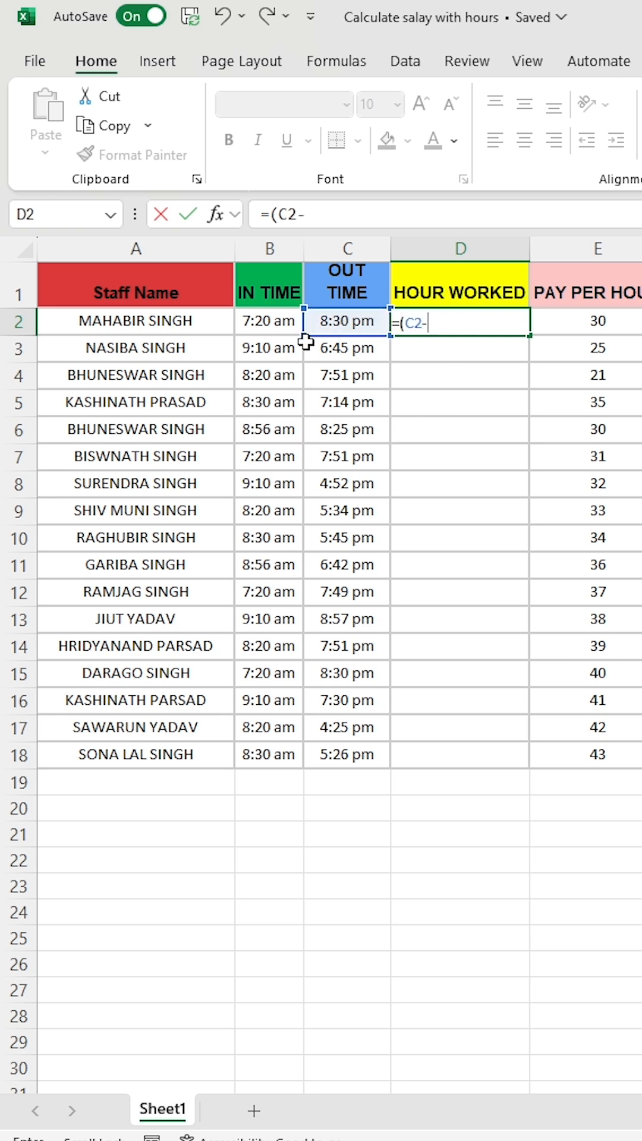
pyautogui.click(268, 321)
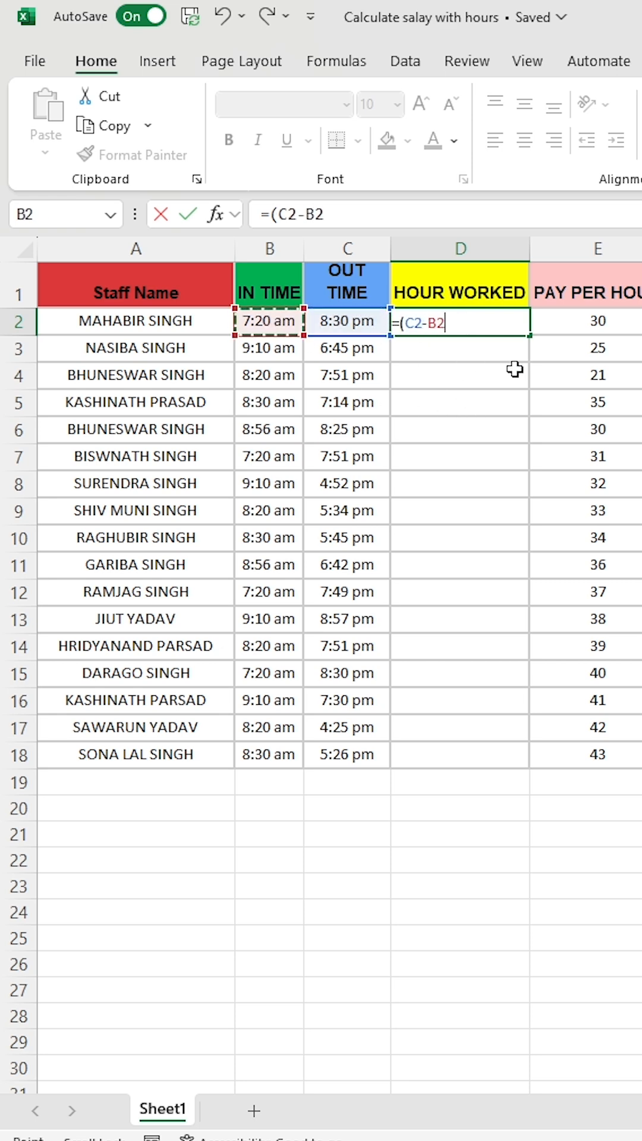
pyautogui.write(')*2')
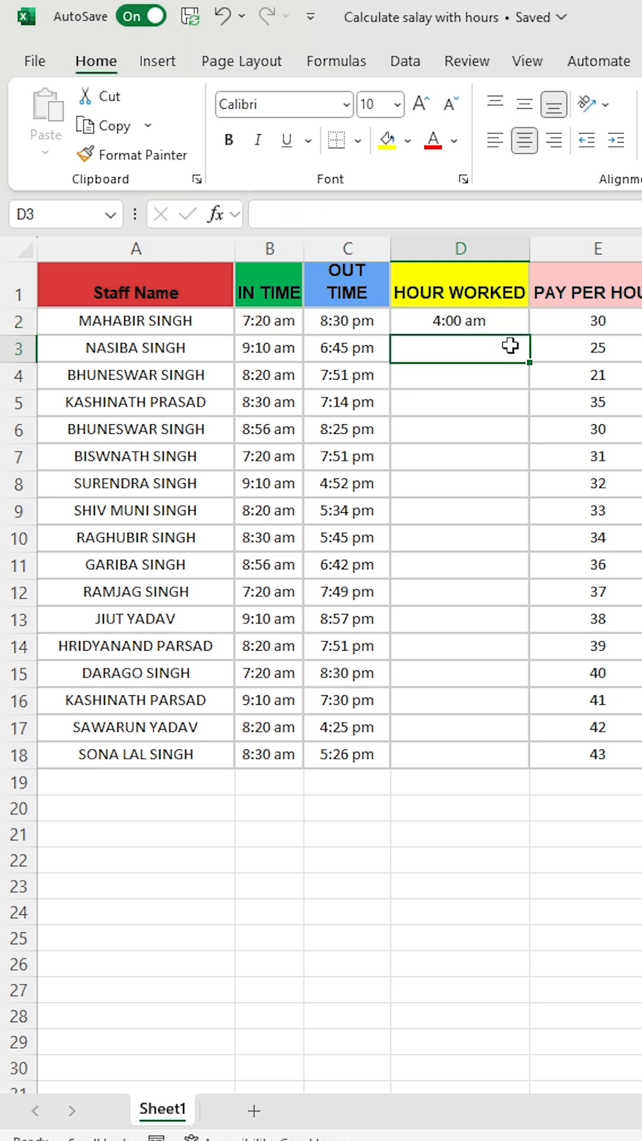
# Show hours worked as General-format decimals and fill column D down to row 18
pyautogui.hscroll(3)
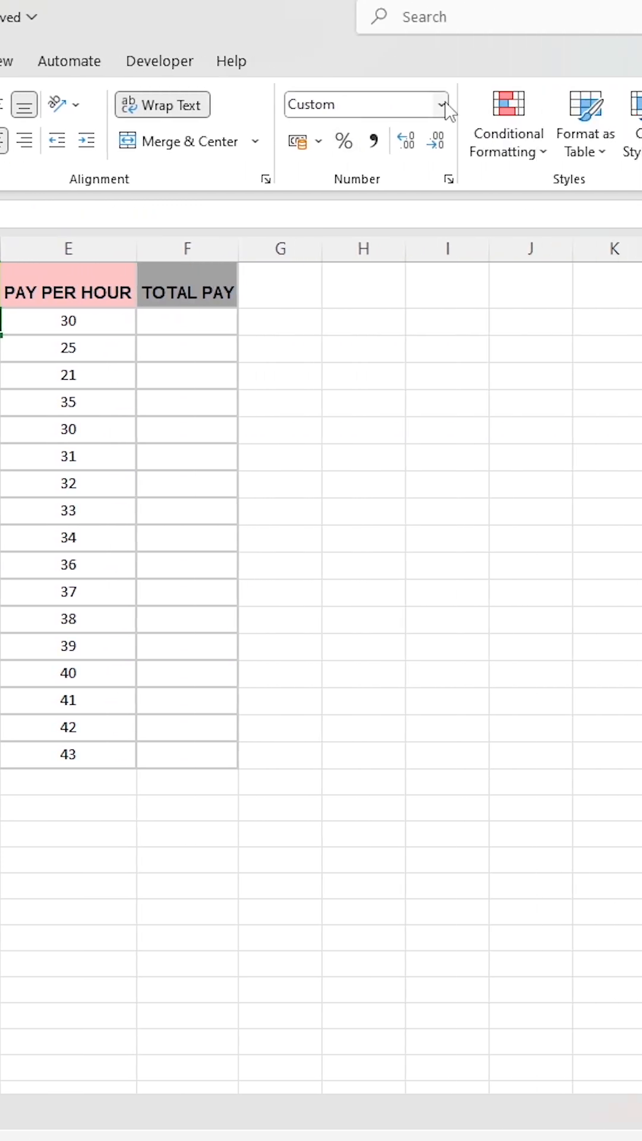
pyautogui.click(442, 104)
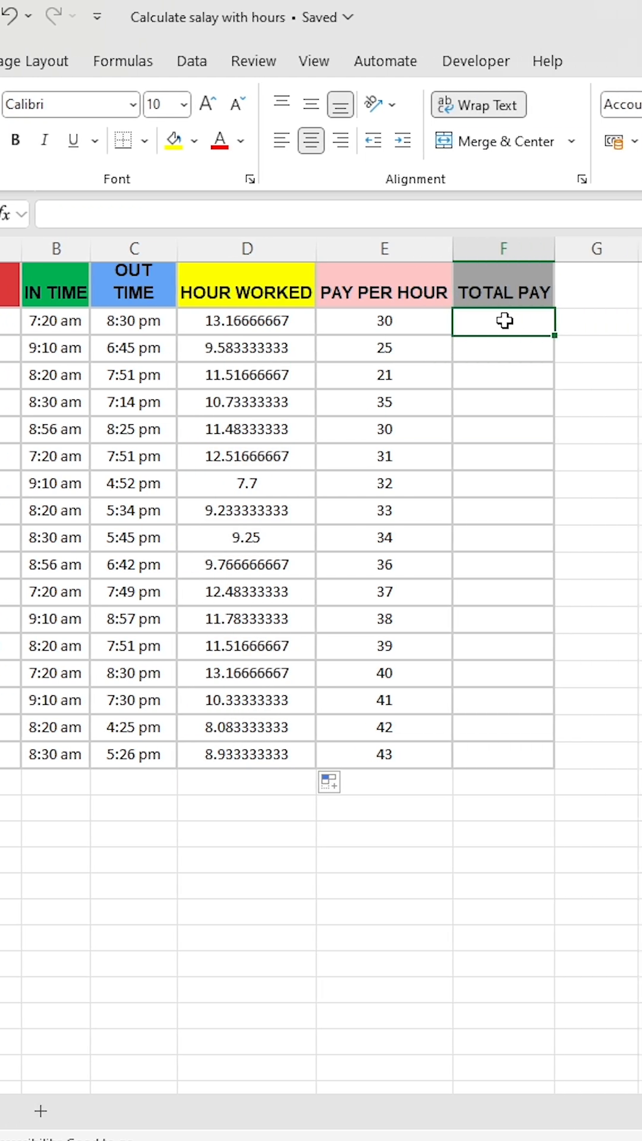
# Enter in F2 the formula =(E2*D2) giving total pay $395.00 for the first row
pyautogui.click(314, 61)
pyautogui.write('=E2')
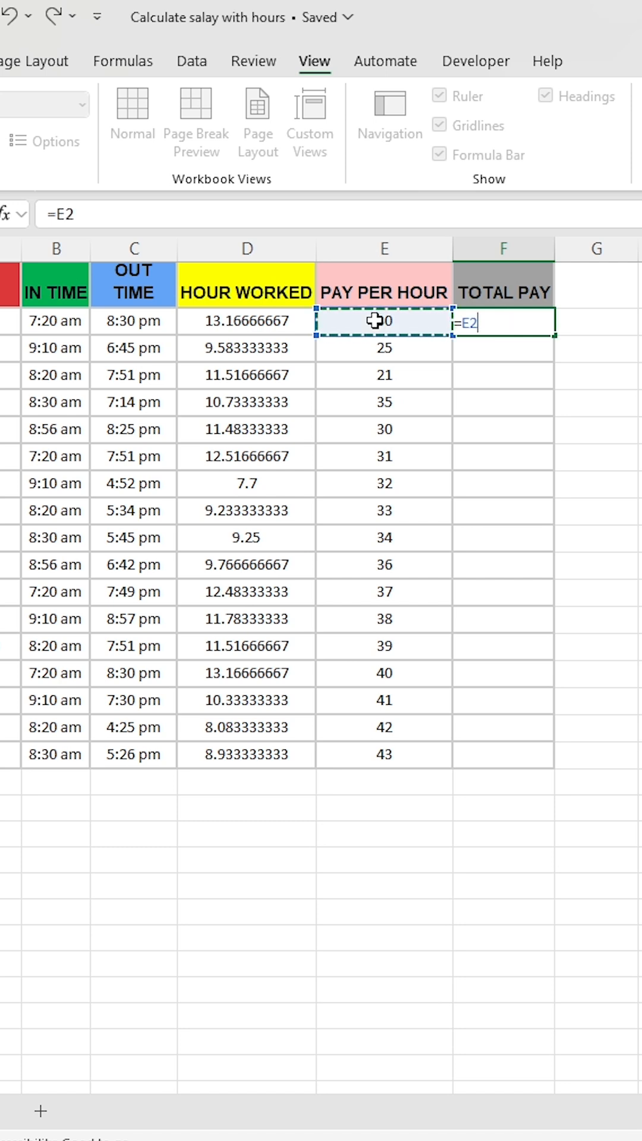
pyautogui.click(246, 320)
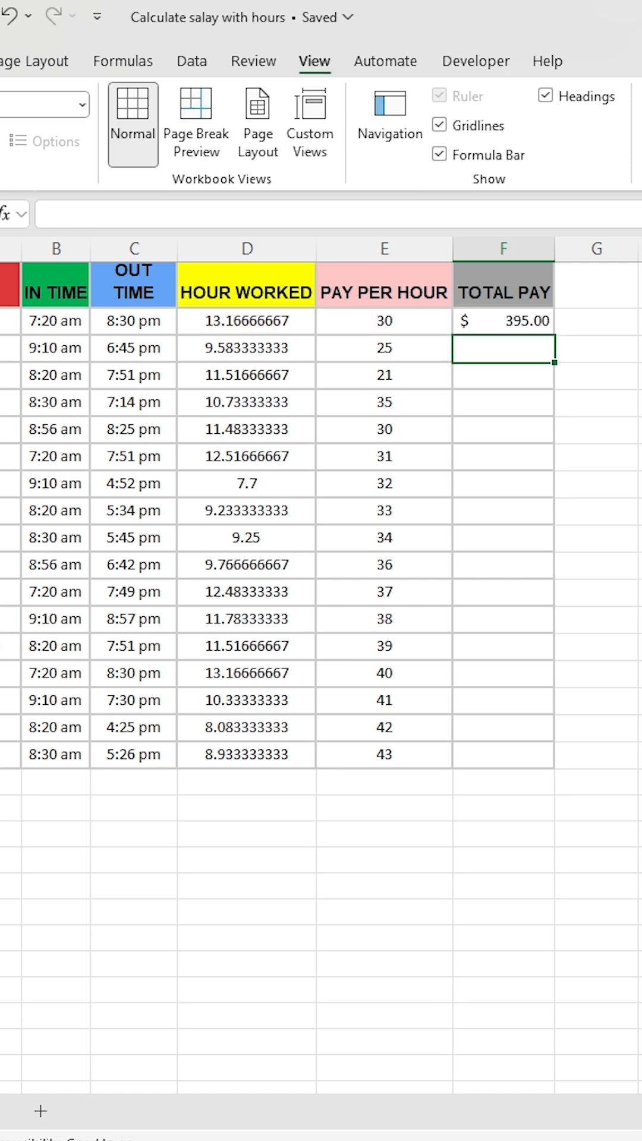
pyautogui.click(502, 321)
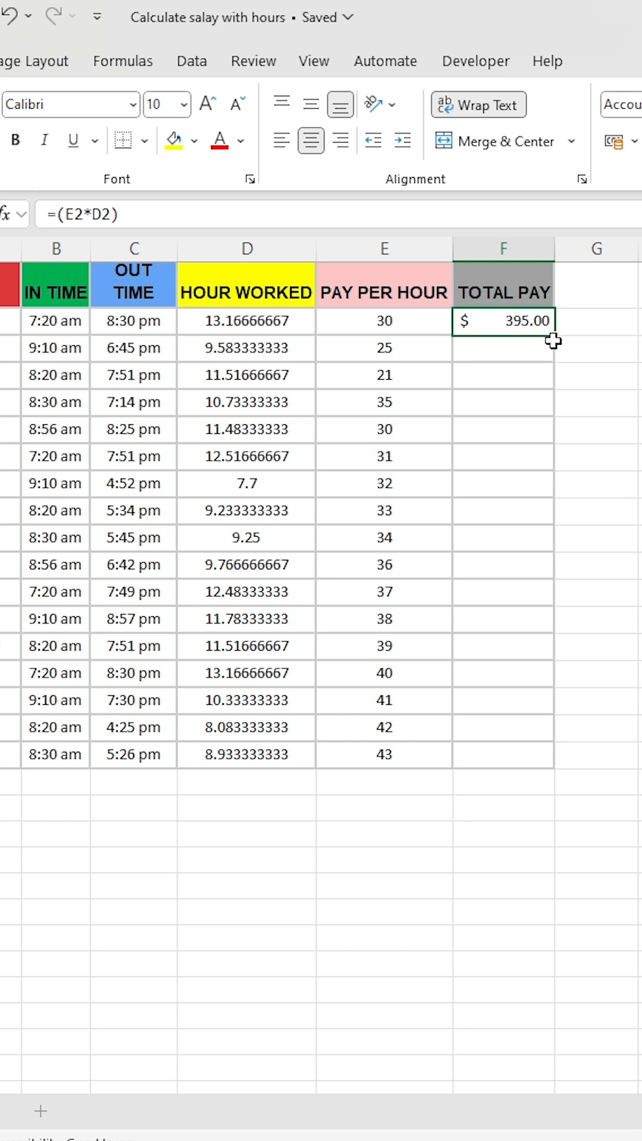